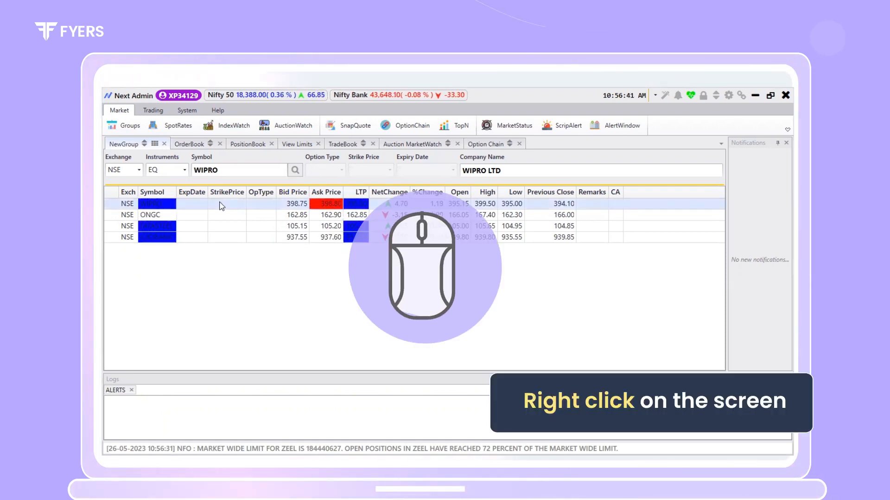
# Bring up the Buy Order Entry form for WIPRO from the watchlist
pyautogui.rightClick(222, 204)
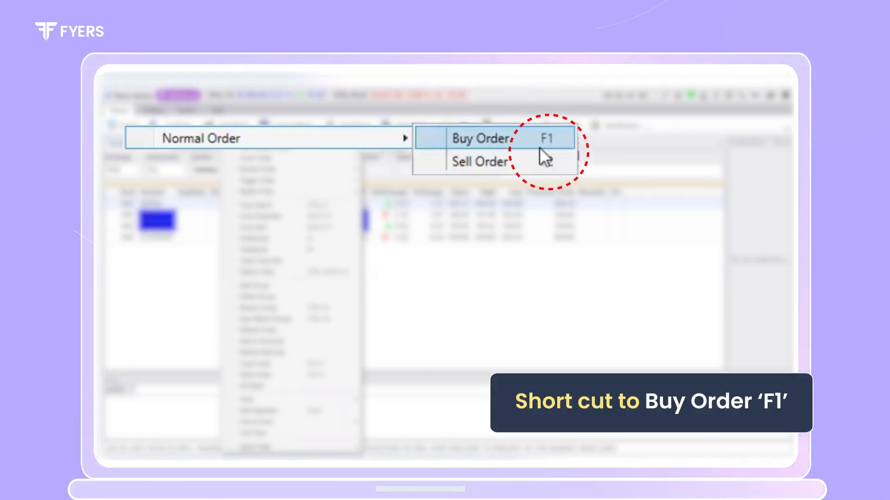
pyautogui.moveTo(478, 161)
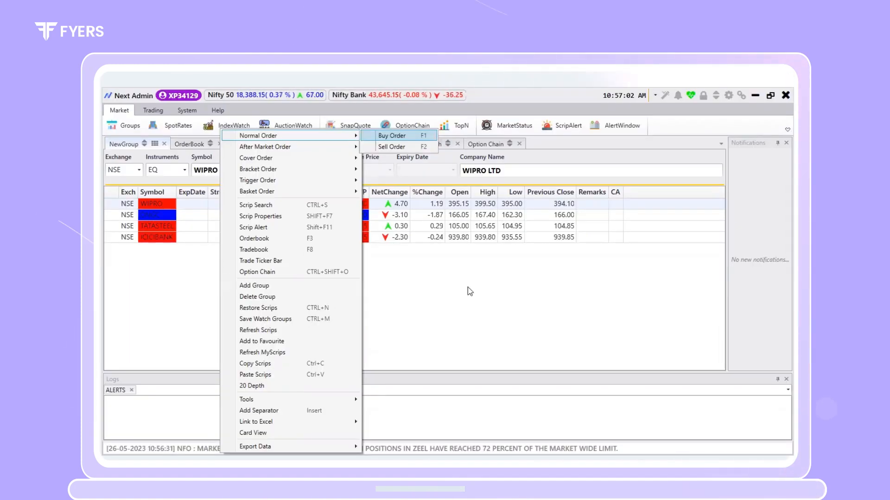
pyautogui.click(391, 136)
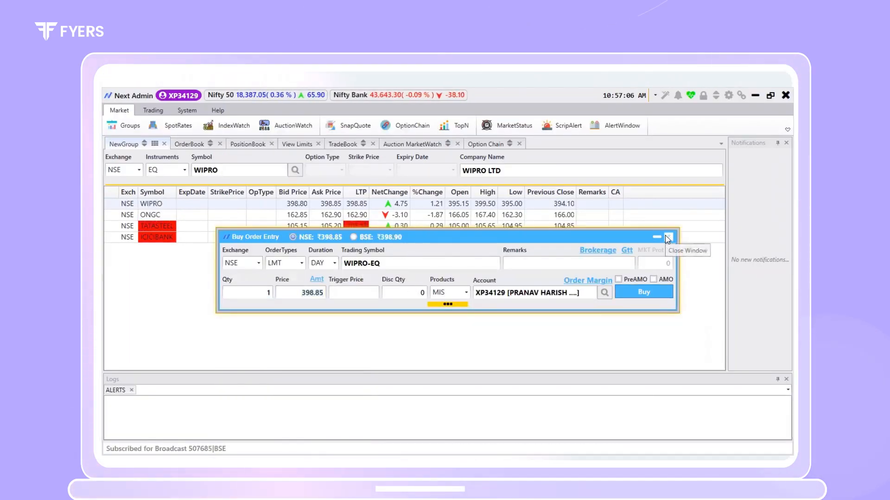
pyautogui.click(666, 236)
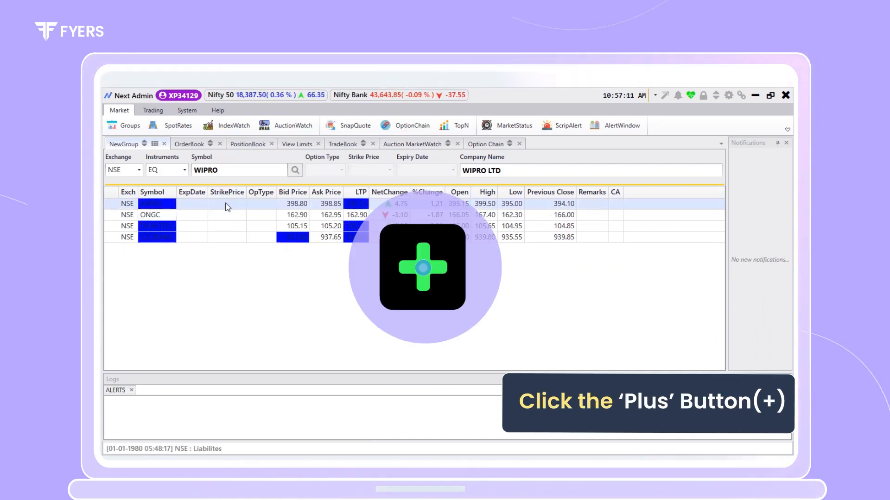
pyautogui.click(422, 267)
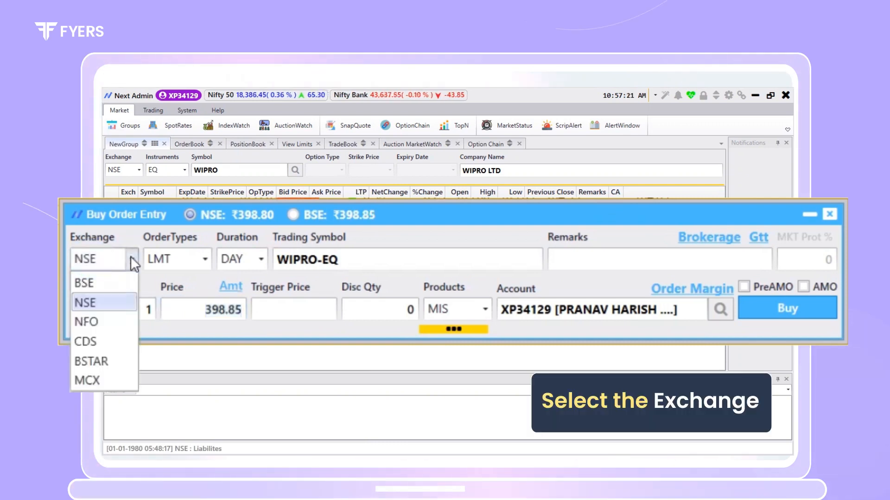
# Submit a market (MKT) buy order for 1 WIPRO share on NSE
pyautogui.click(102, 302)
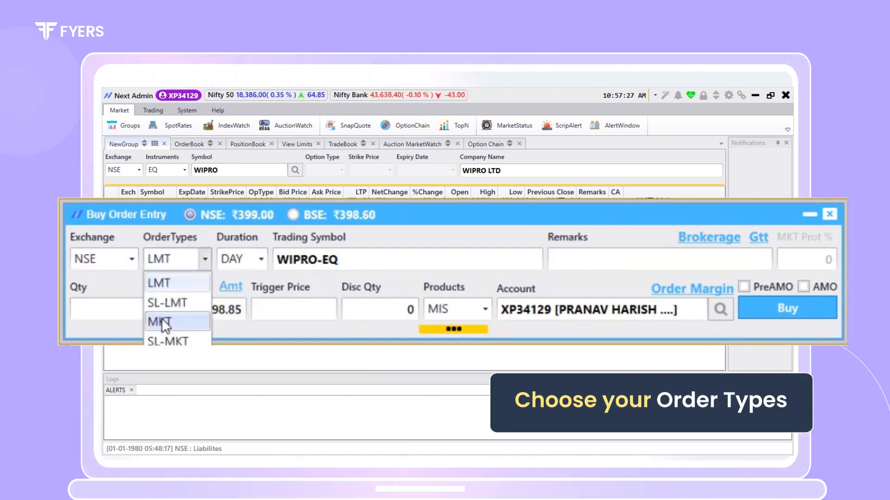
pyautogui.click(163, 323)
pyautogui.write('1')
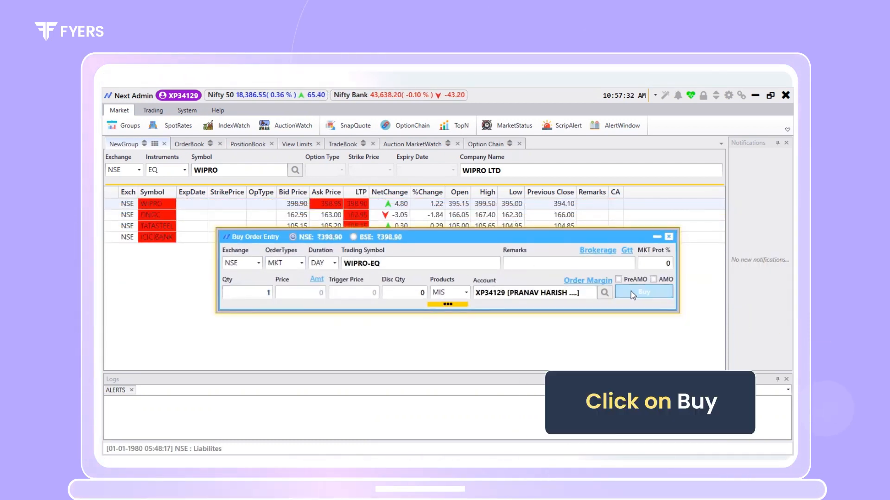
pyautogui.click(644, 291)
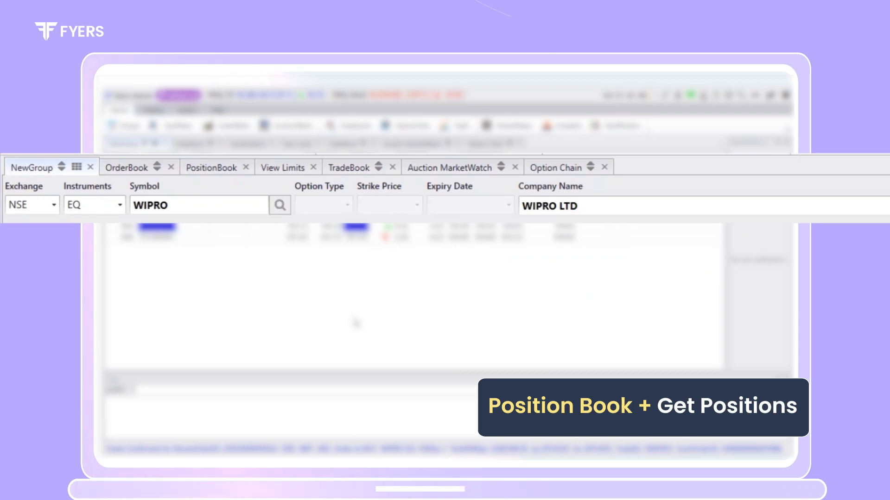
# Fetch the current positions in the PositionBook
pyautogui.click(211, 167)
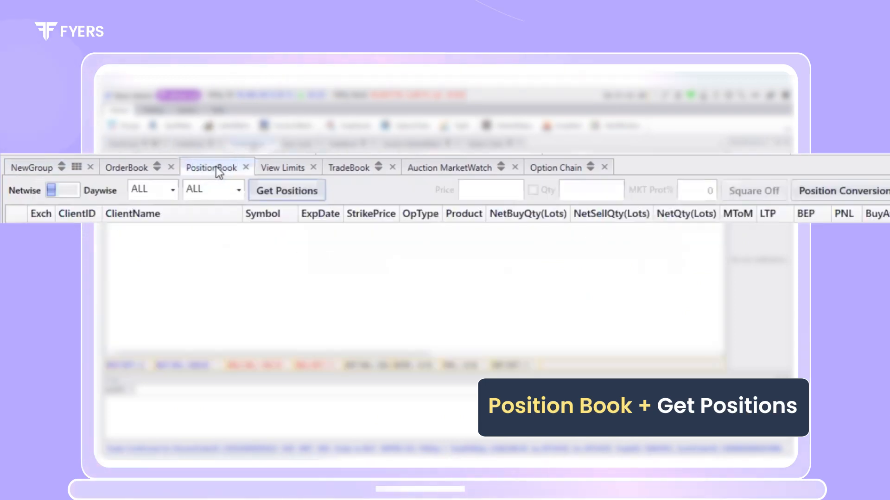
pyautogui.click(286, 190)
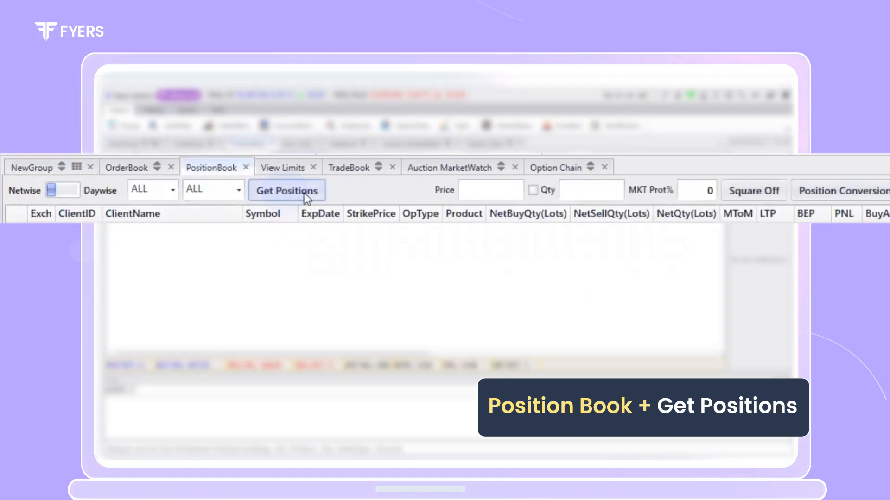